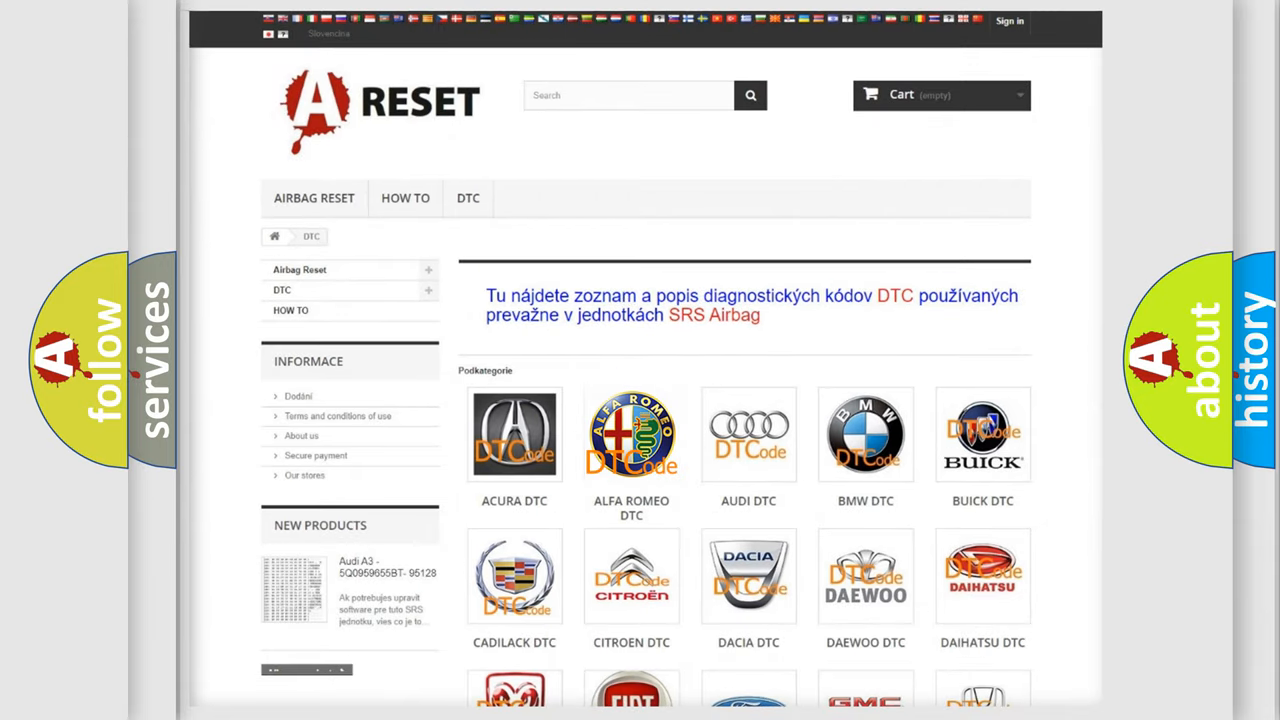
- Open the Alfa Romeo DTC list and scroll down from B0003 toward the P-codes
left_click(631, 434)
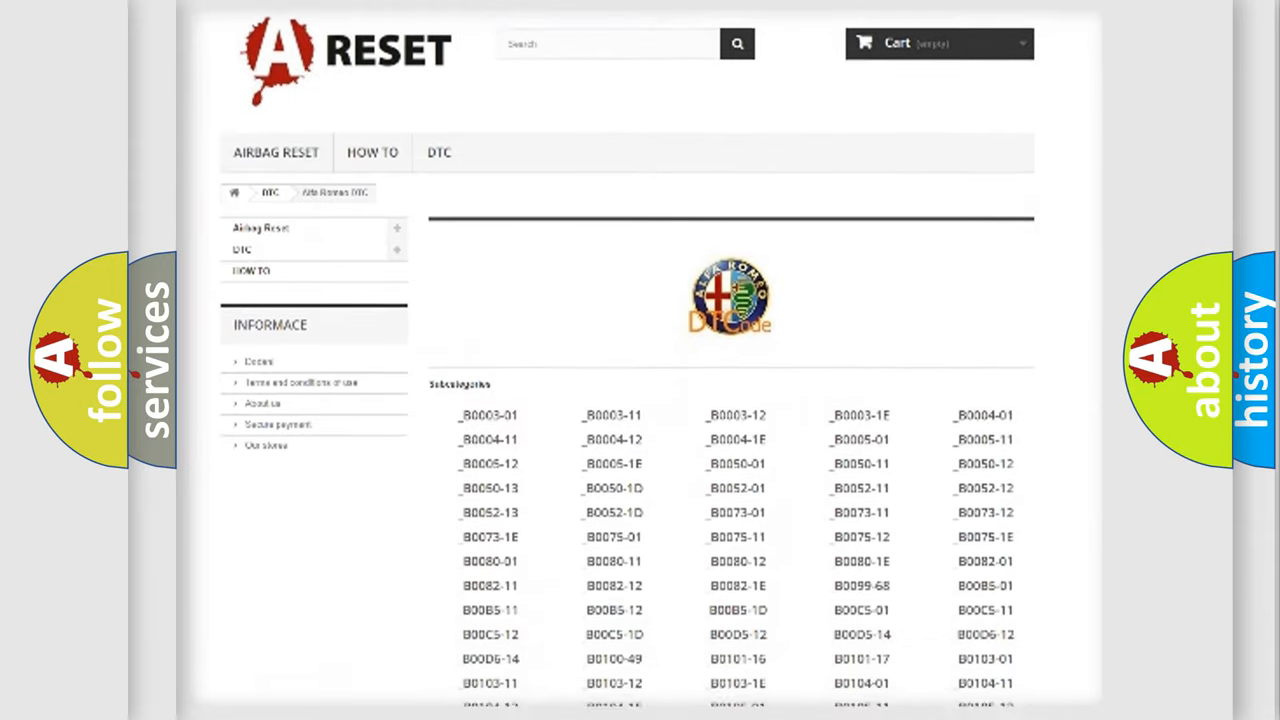
scroll("down", 3)
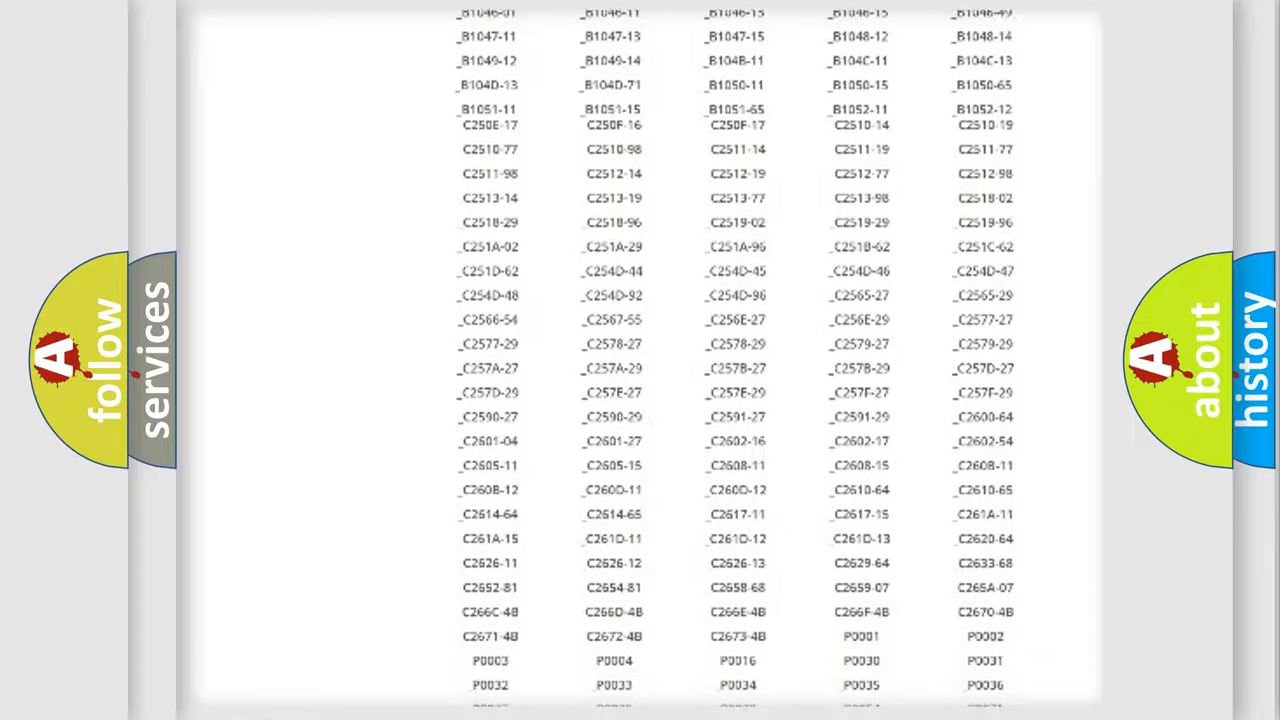